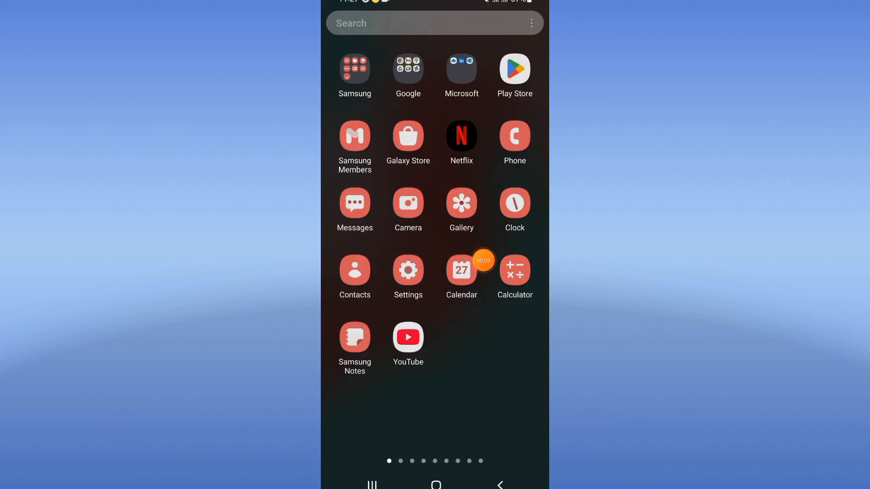
- Search apps for 'tele', select Telegram, and scroll its App info to Storage (266 MB)
{"action": "left_click", "coordinate": [407, 271]}
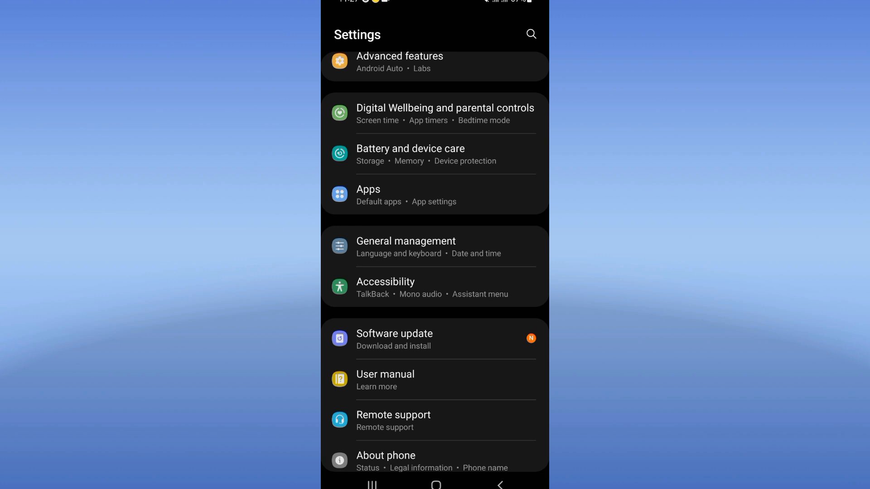
{"action": "type", "text": "t"}
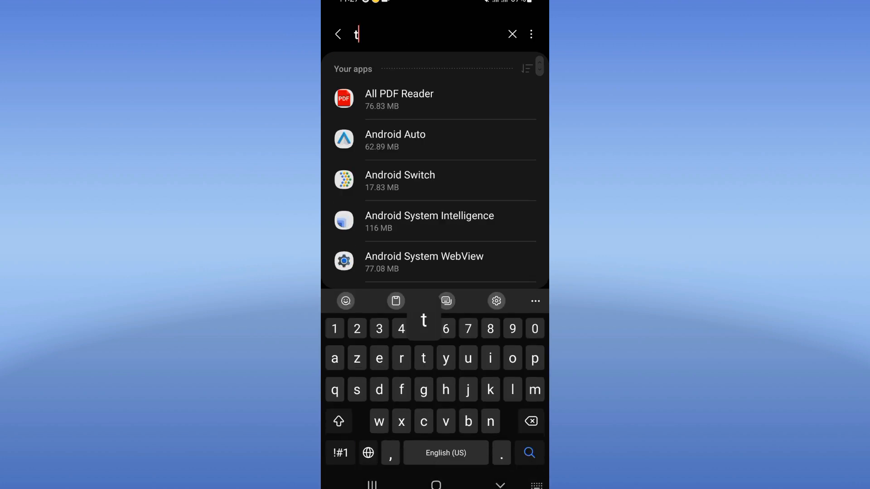
{"action": "type", "text": "ele"}
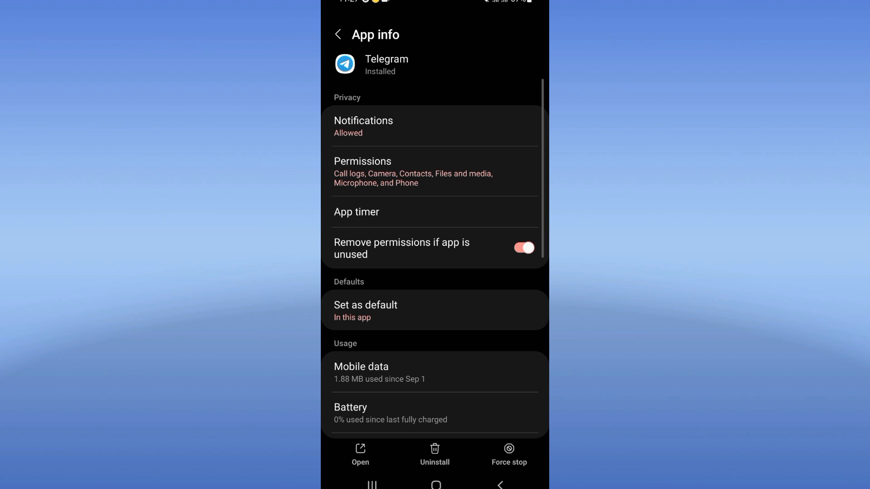
{"action": "scroll", "scroll_direction": "down", "scroll_amount": 3}
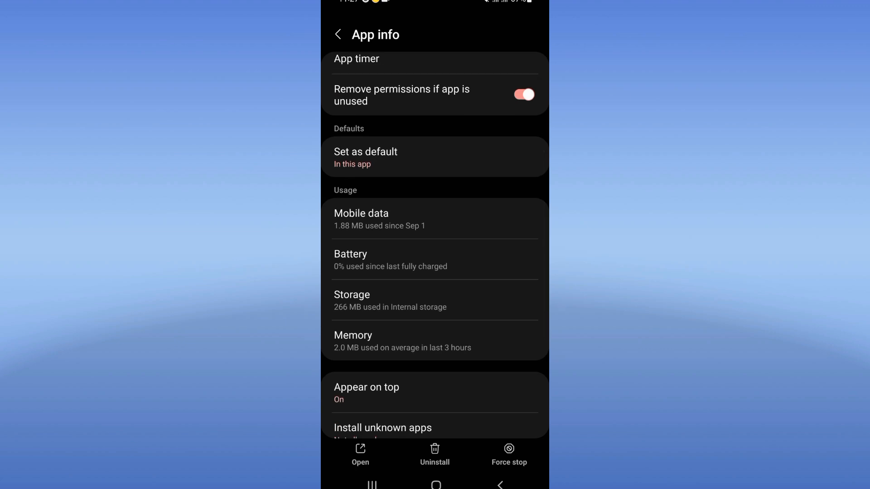